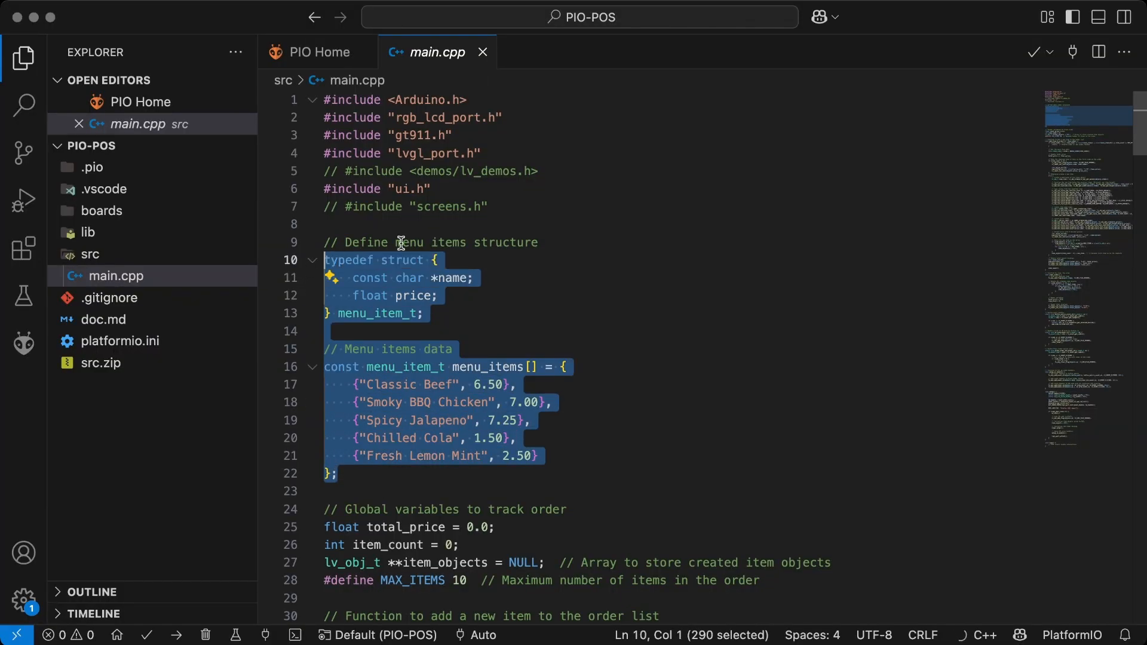
{"action": "scroll", "scroll_direction": "down", "scroll_amount": 3}
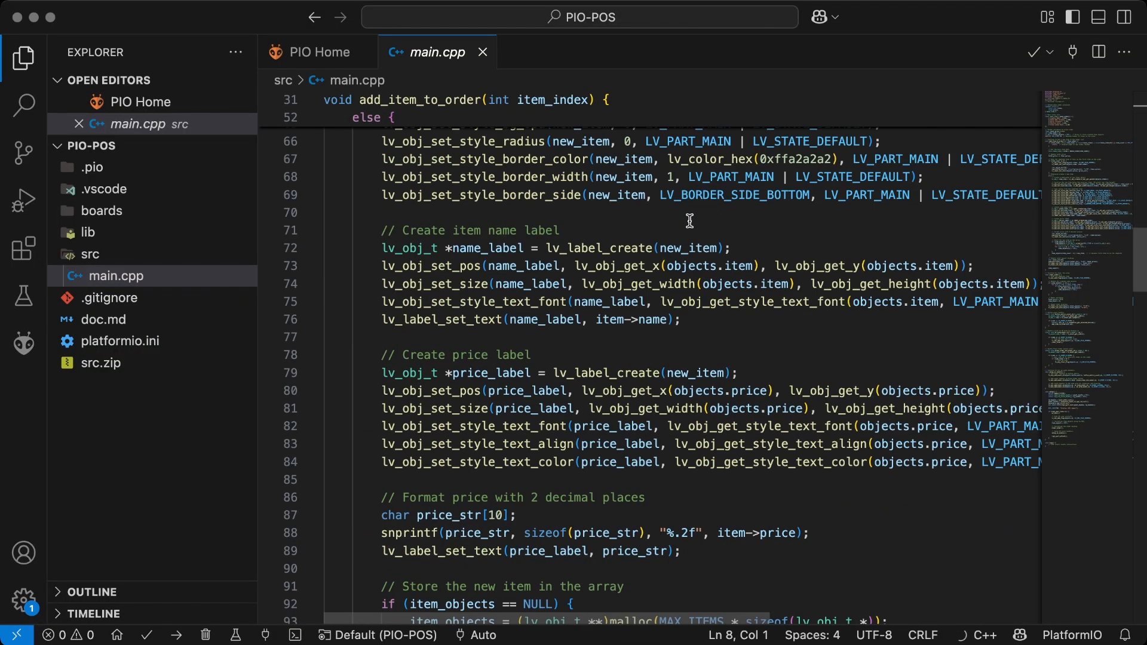
{"action": "scroll", "scroll_direction": "down", "scroll_amount": 3}
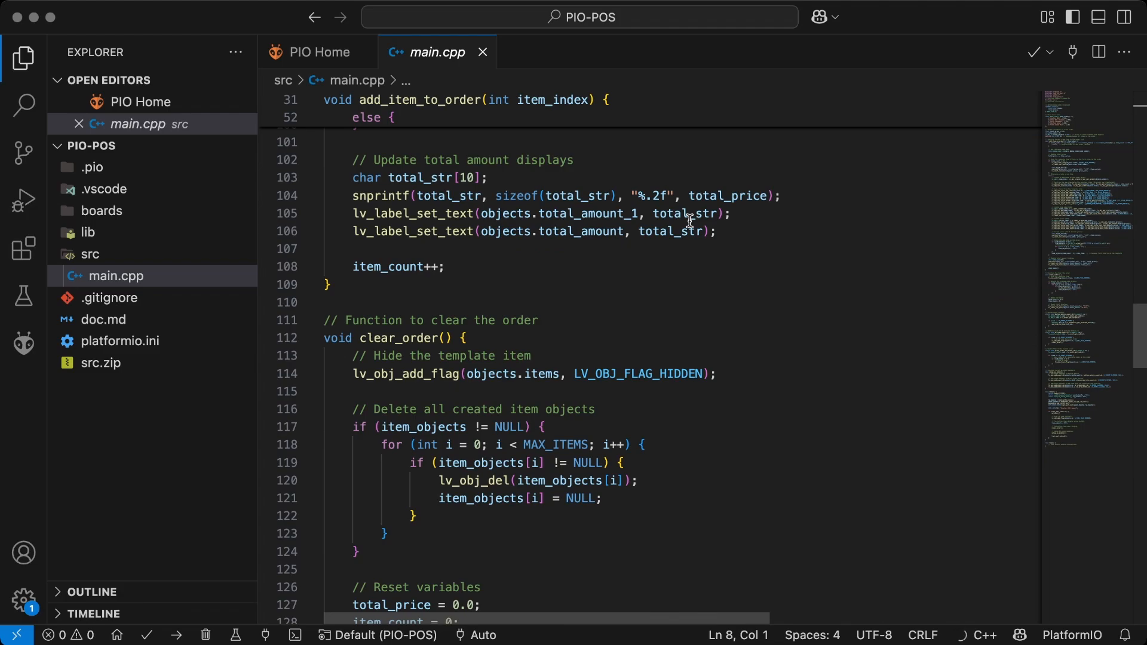
{"action": "scroll", "scroll_direction": "down", "scroll_amount": 3}
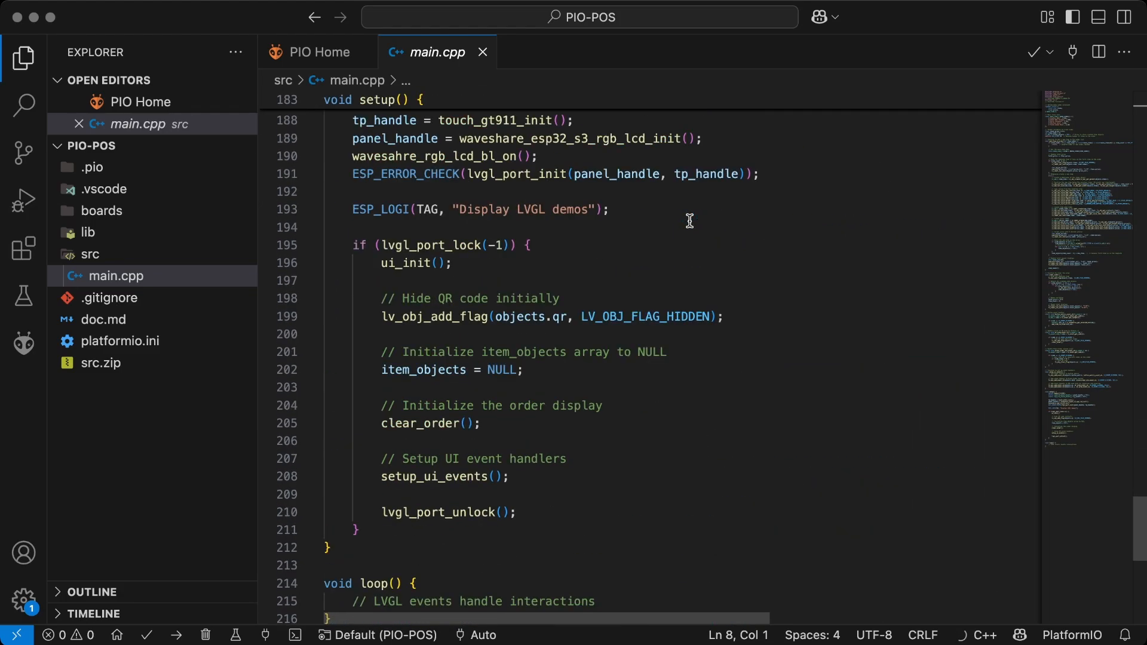
{"action": "scroll", "scroll_direction": "up", "scroll_amount": 3}
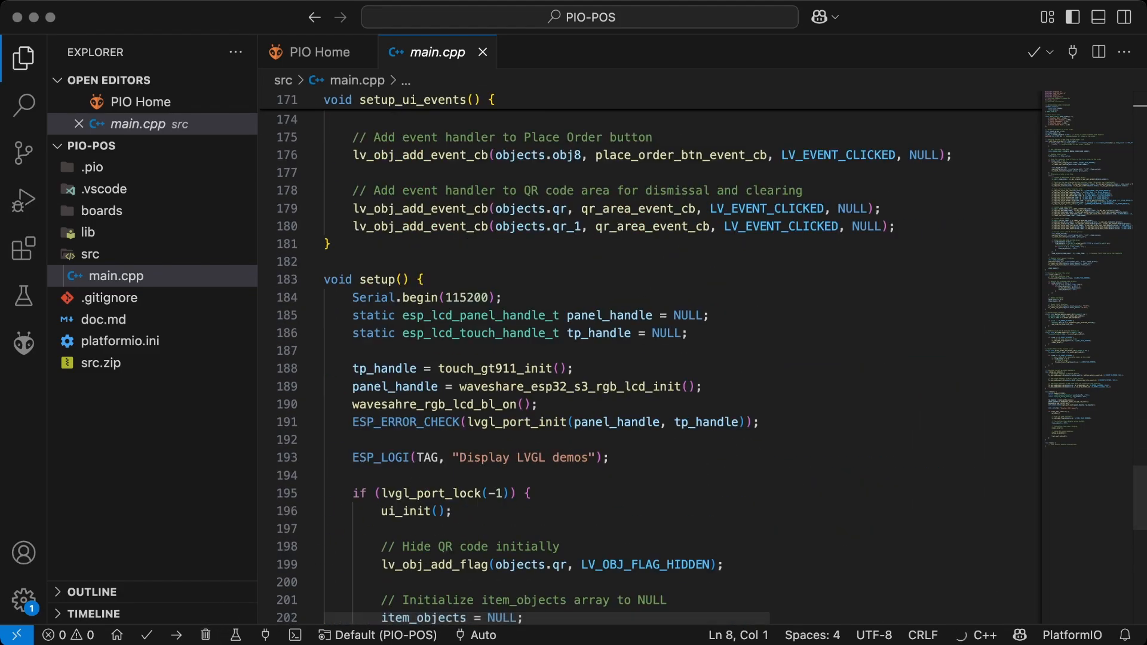